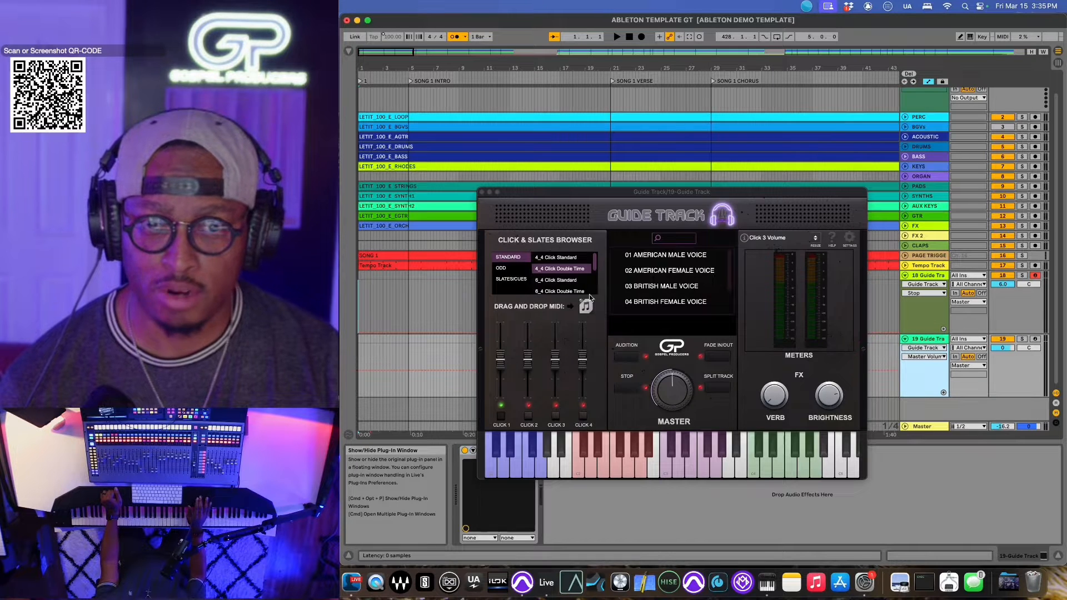
Place the click MIDI clip at bar 1 on Guide Track 19 and close the plugin
click(646, 357)
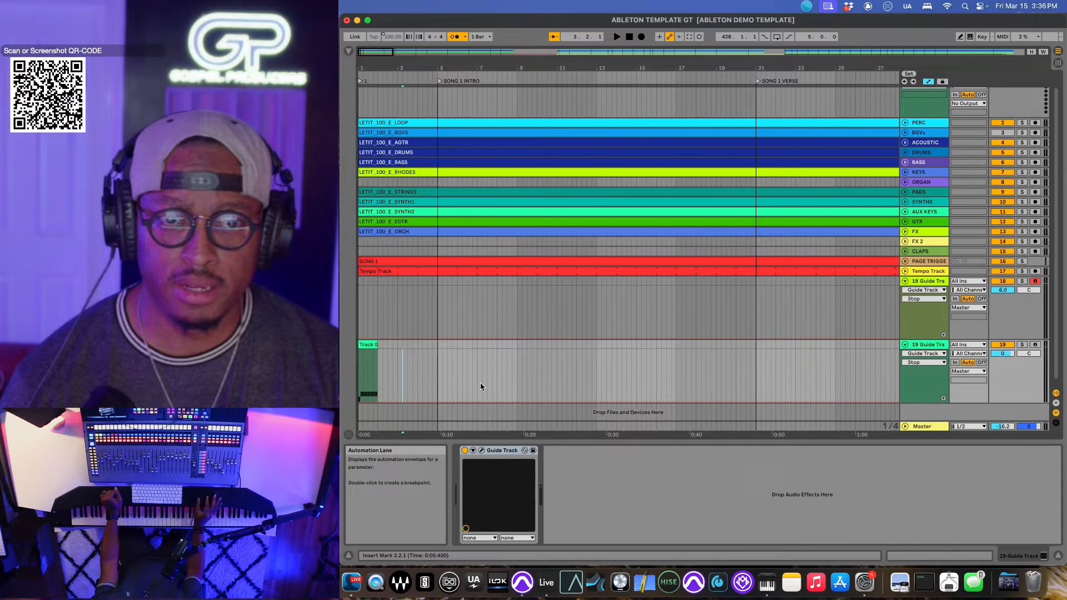
Stretch the click clip's loop to the arrangement end and start playback
drag(361, 371, 704, 371)
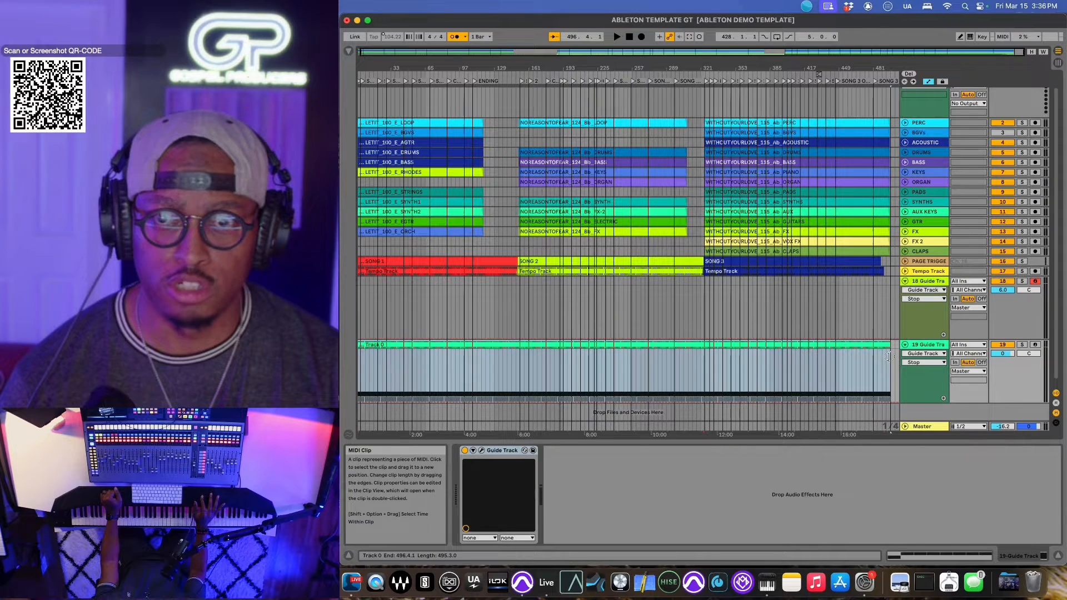
click(408, 132)
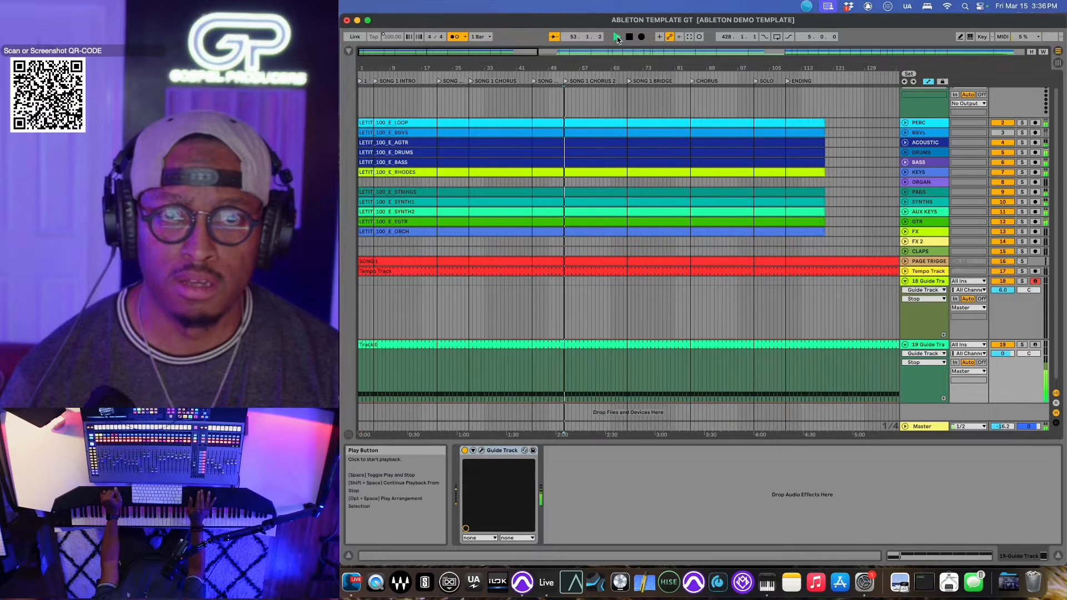
Stop playback, return to bar 1, and show Guide Track 18's Slates/Cues list
click(615, 36)
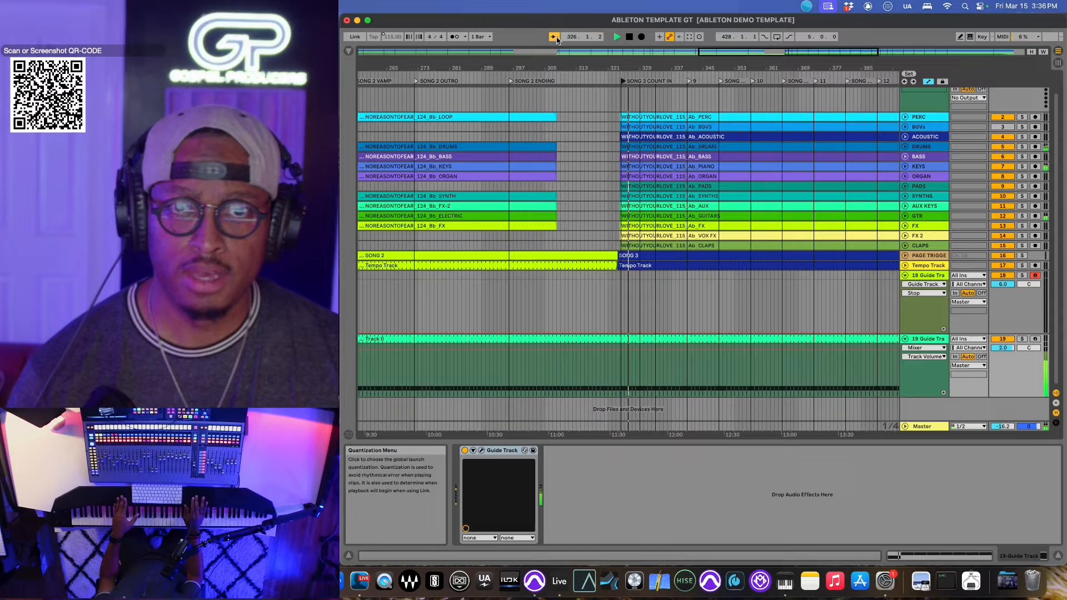
click(628, 37)
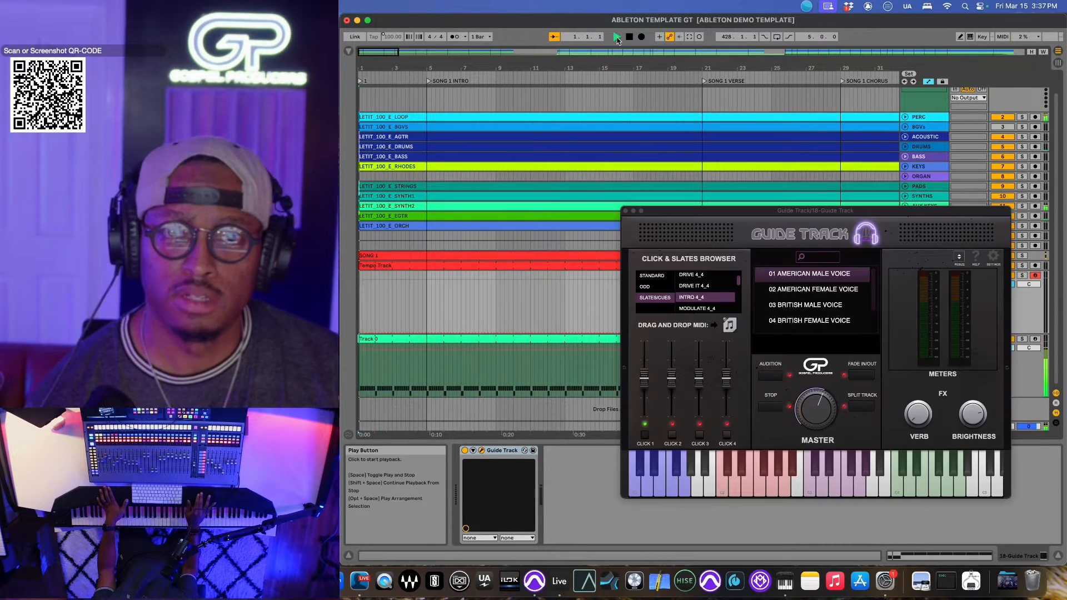
Choose 03 British Male Voice and drop the Intro 4_4 cue before Song 1 Intro
click(616, 37)
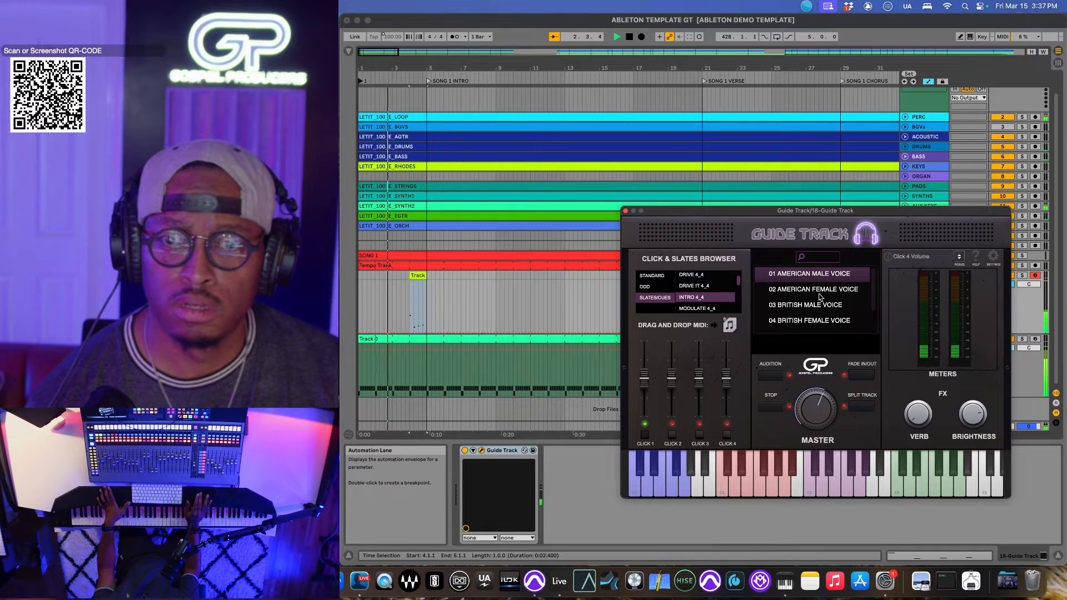
click(810, 289)
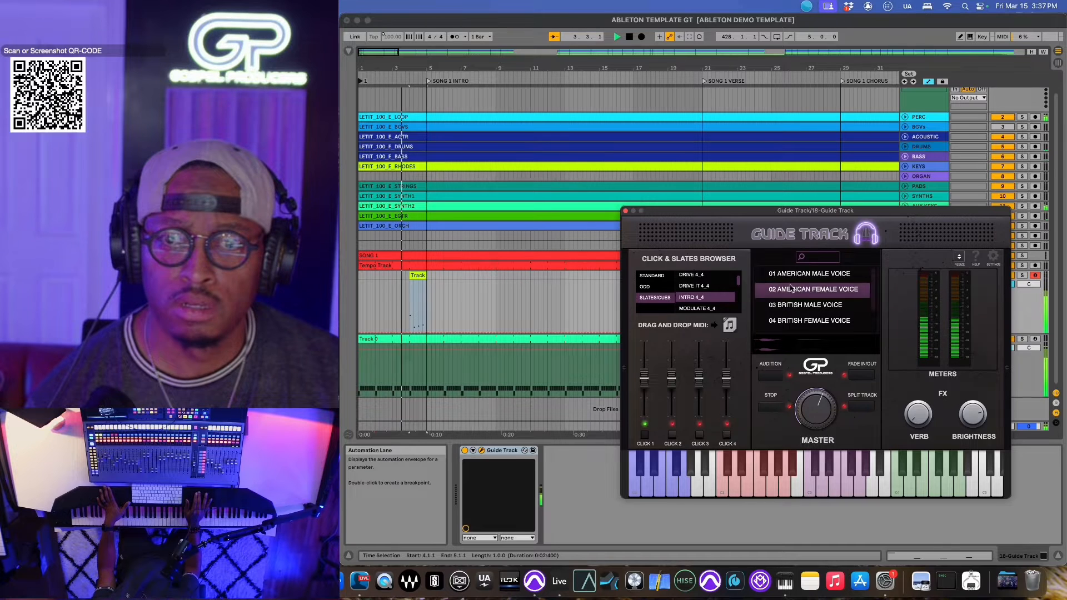
click(812, 273)
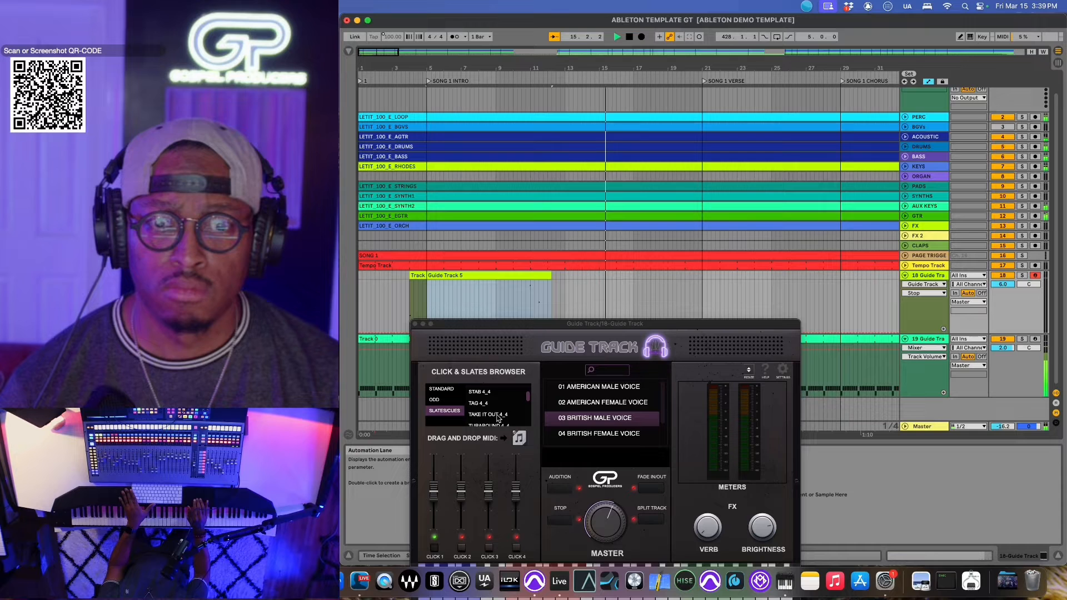
Drop Chorus and Verse 4_4 cue clips before the chorus and second verse markers
click(483, 398)
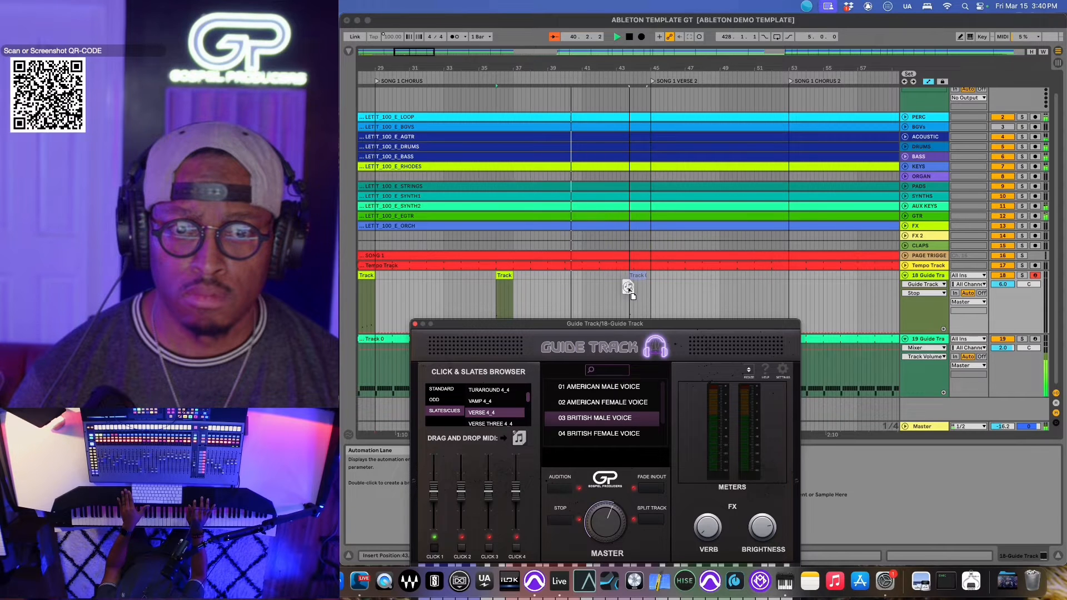
click(631, 286)
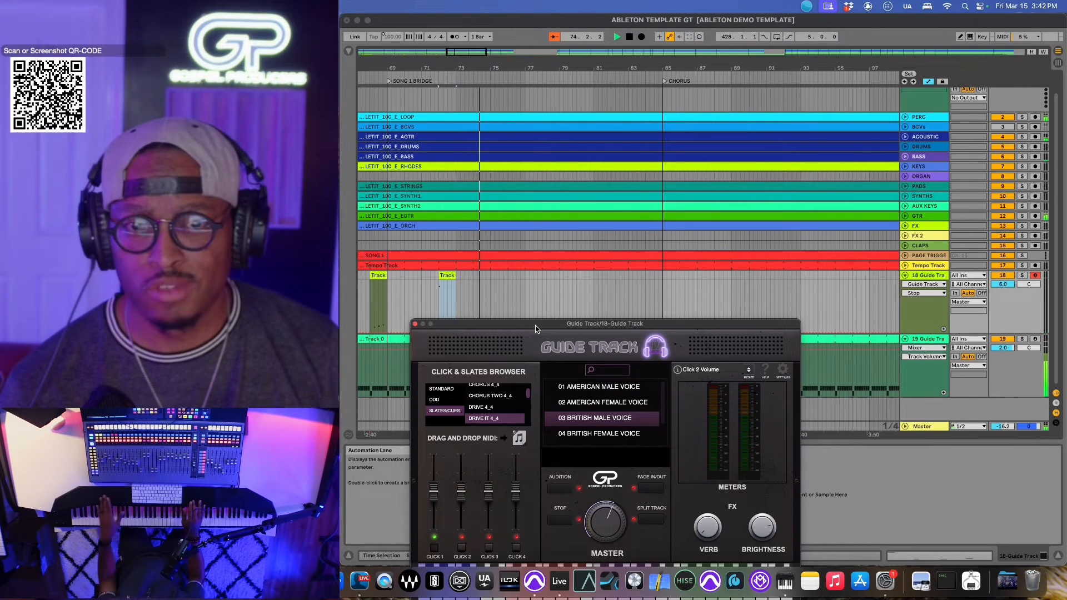
Drop Bridge, Chorus and Solo 4_4 cue clips ahead of their section locators
click(447, 276)
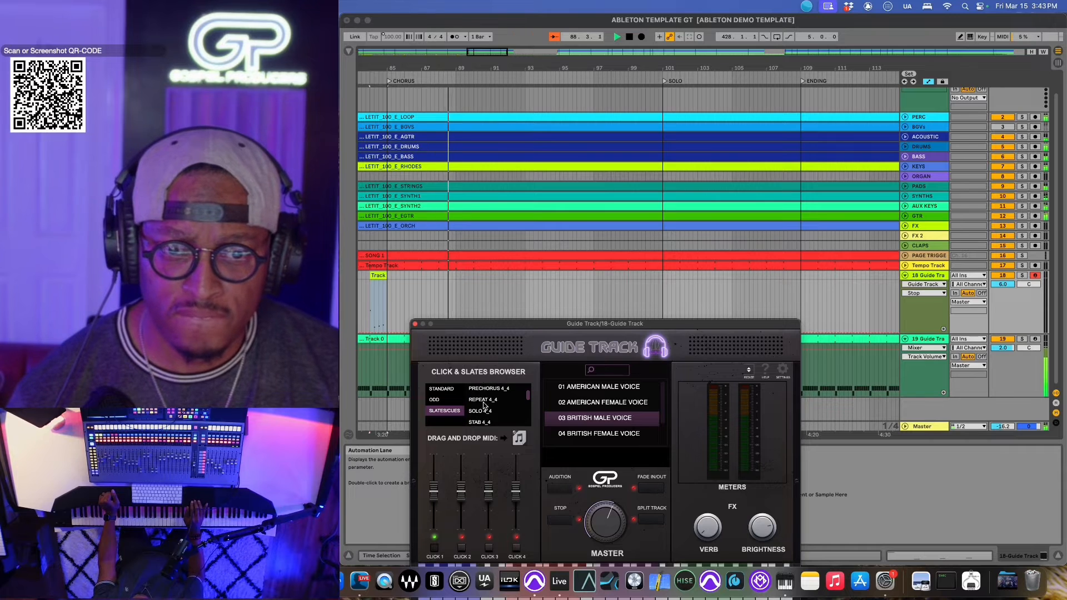
click(483, 400)
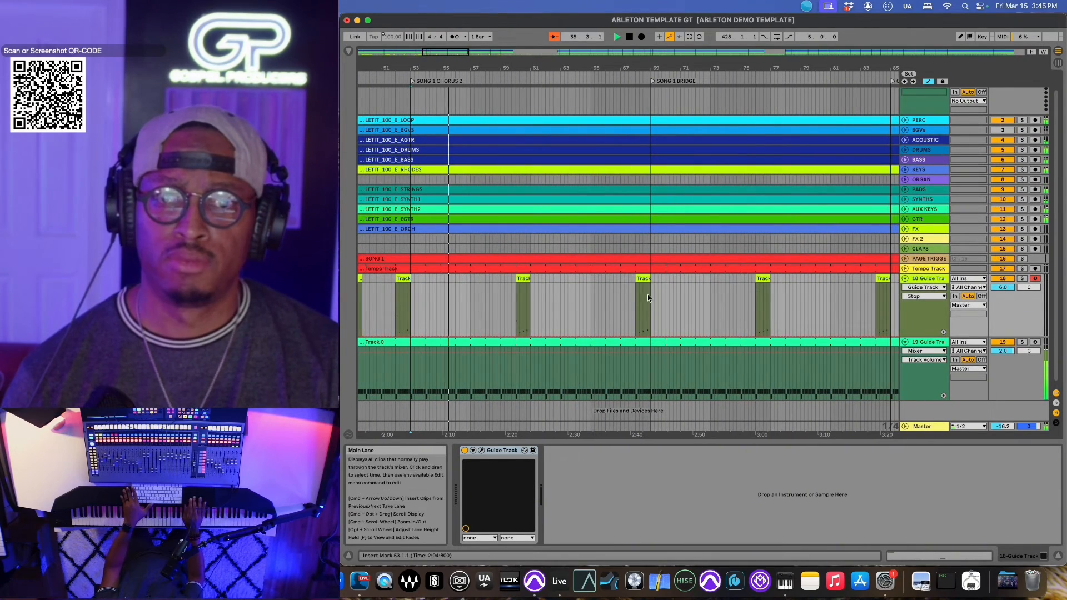
click(641, 279)
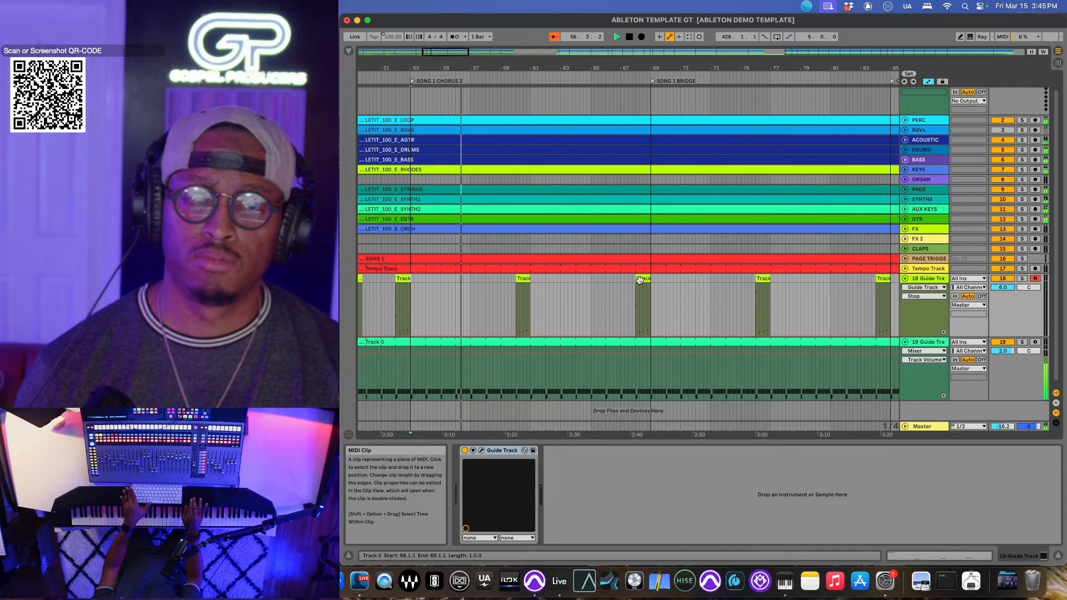